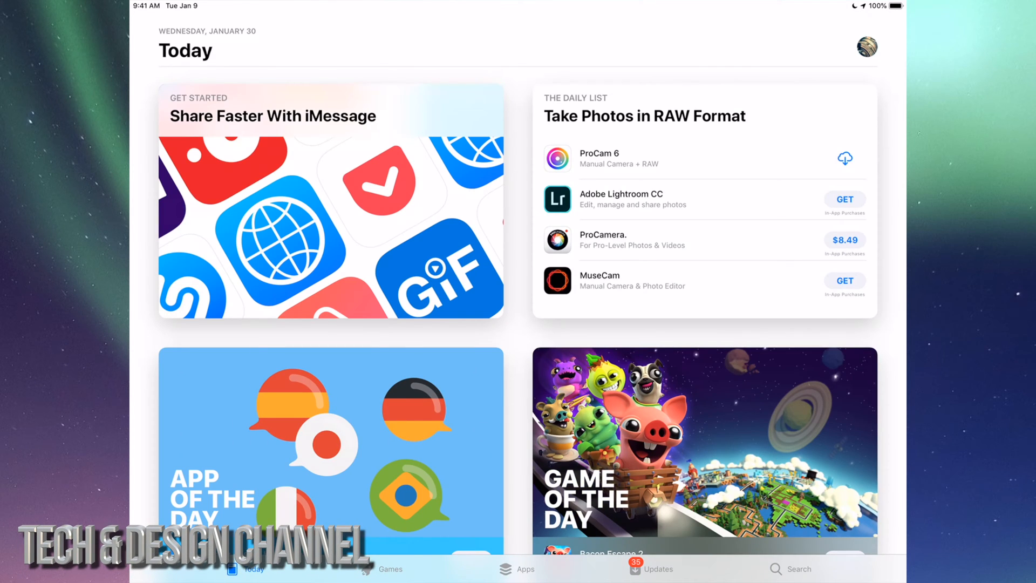
Open the Updates tab and browse the Available list of apps awaiting updates.
click(653, 568)
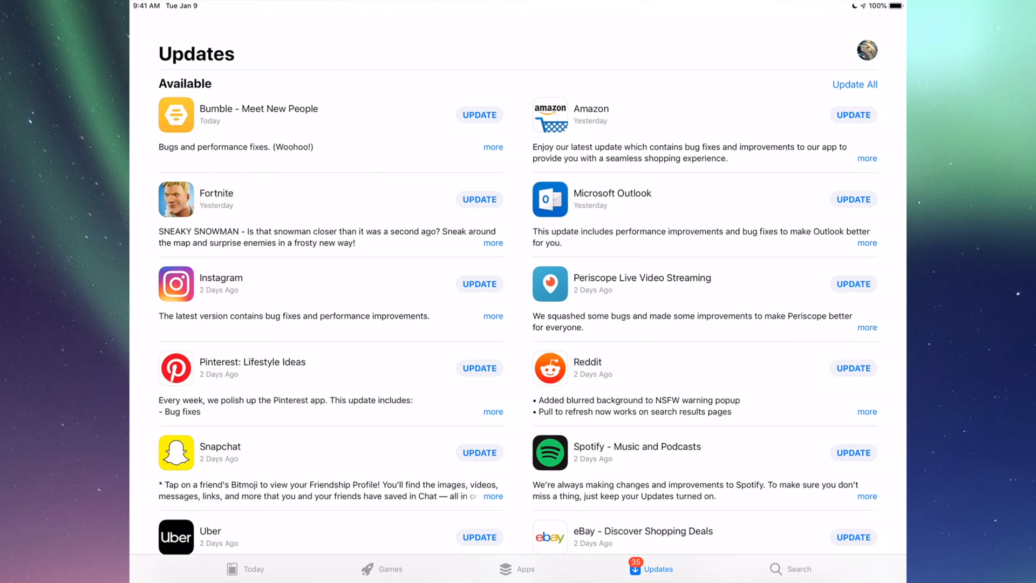
scroll(down, 3)
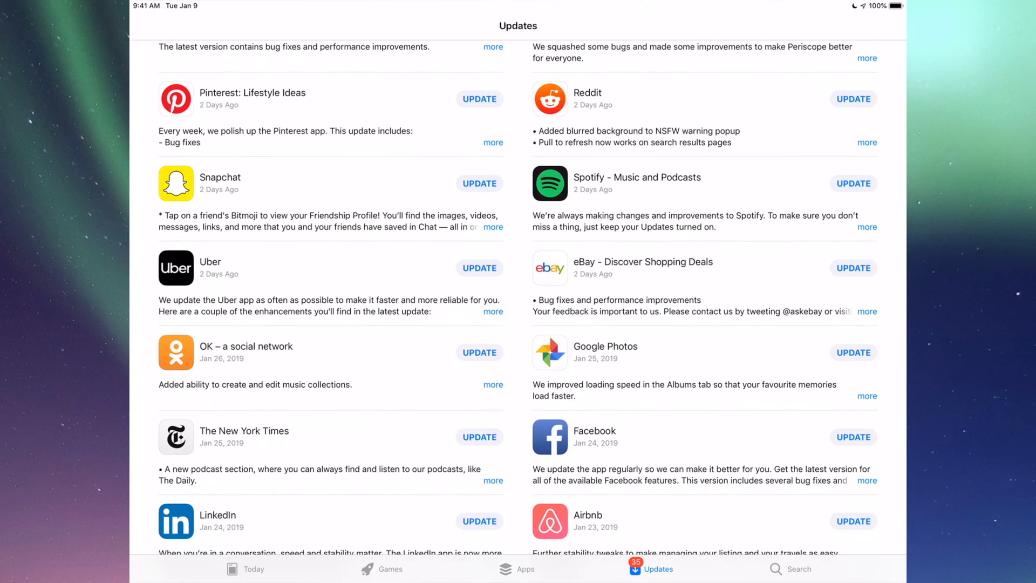
scroll(down, 3)
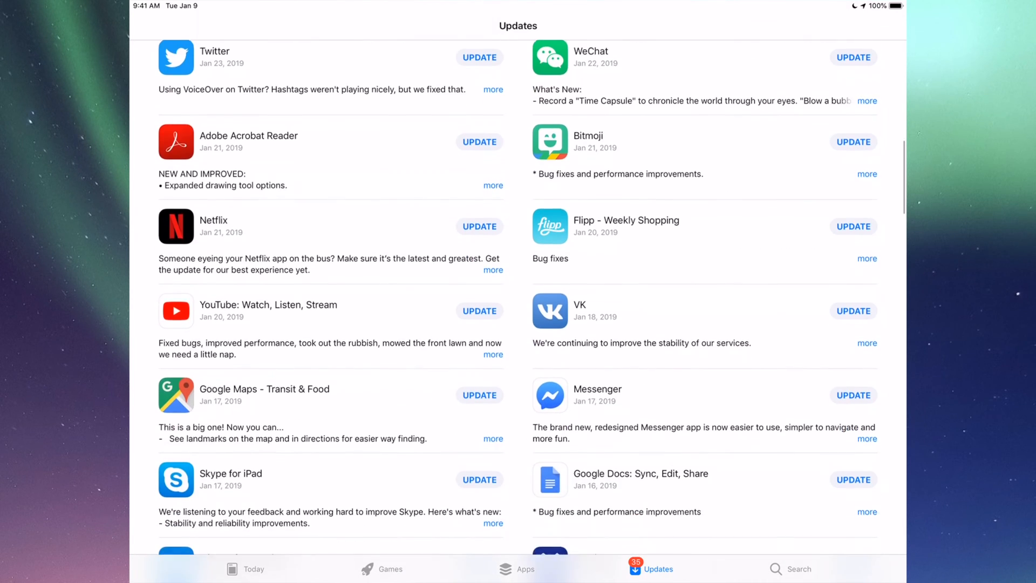
scroll(down, 3)
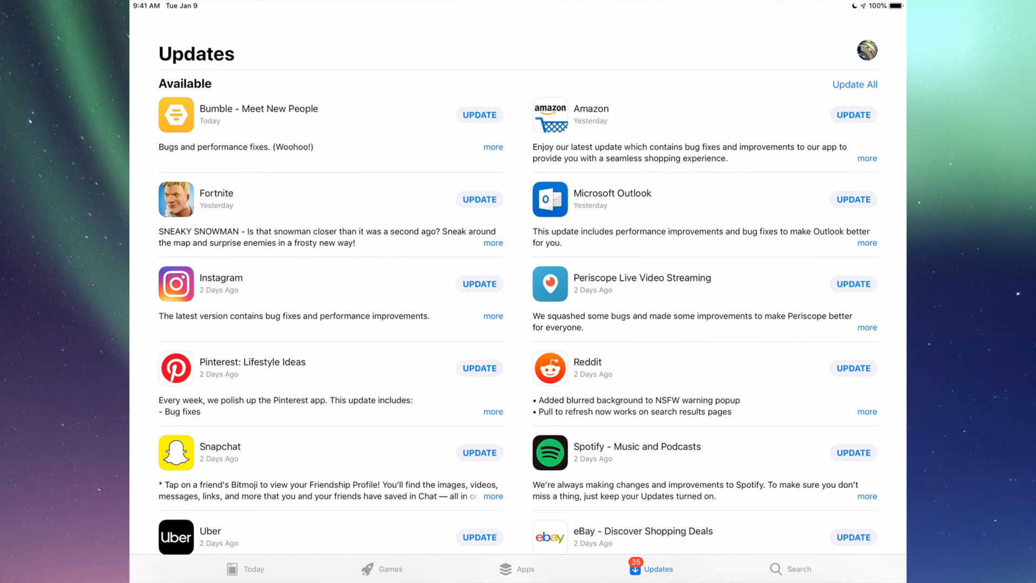
Search for Fortnite, start its update, and go back to the Updates list.
click(798, 568)
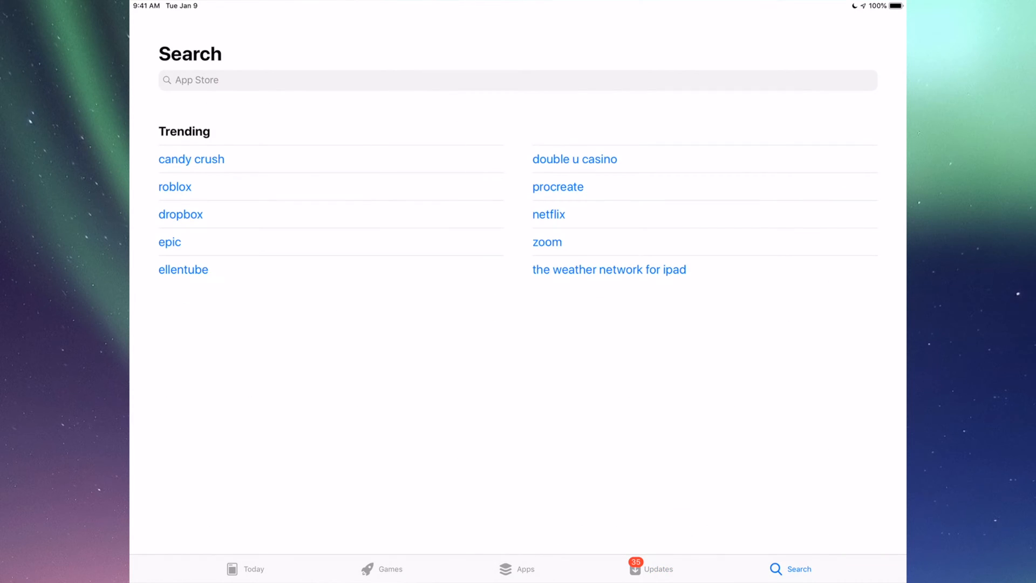
click(517, 80)
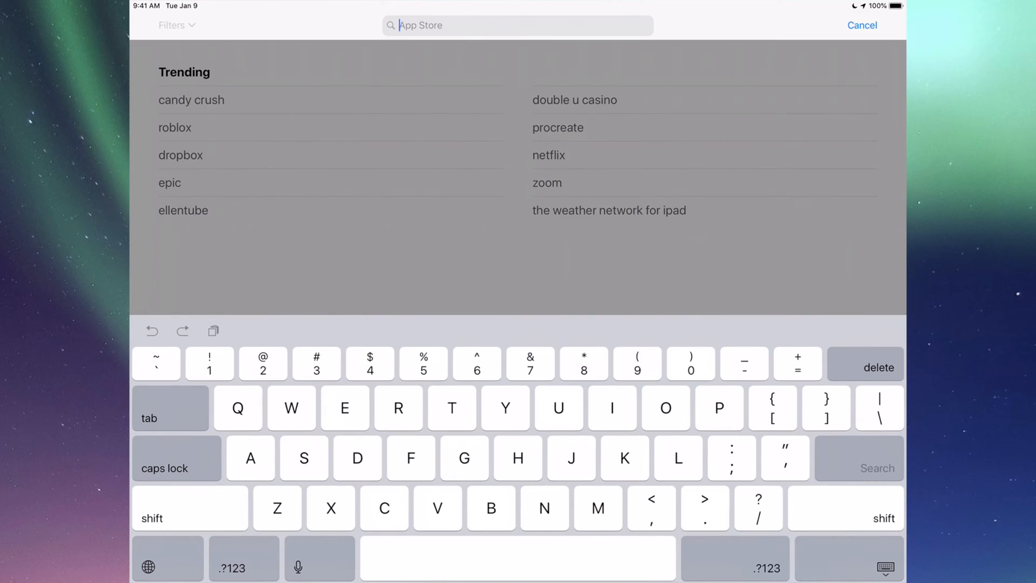
text(Fortnite)
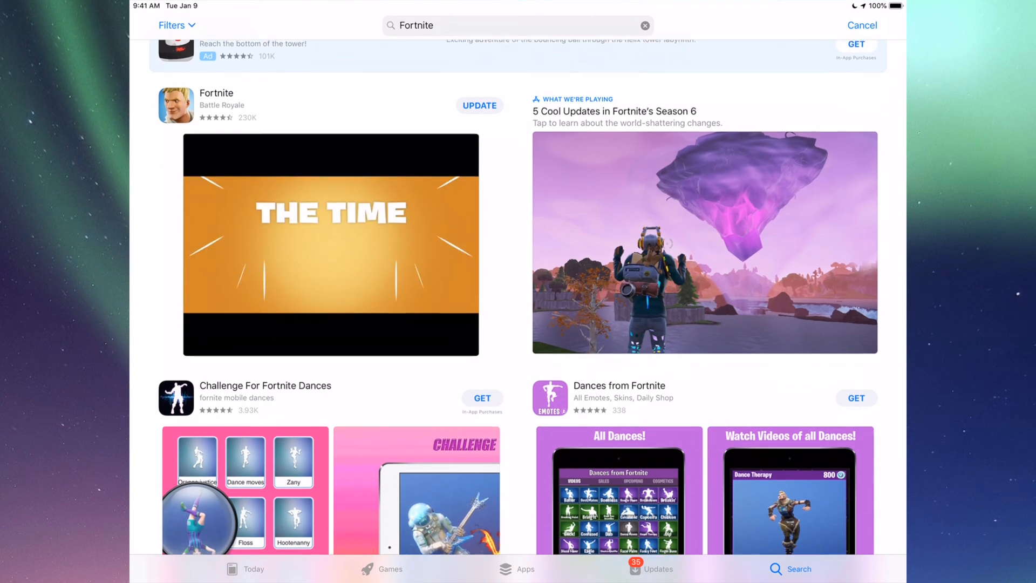
scroll(down, 3)
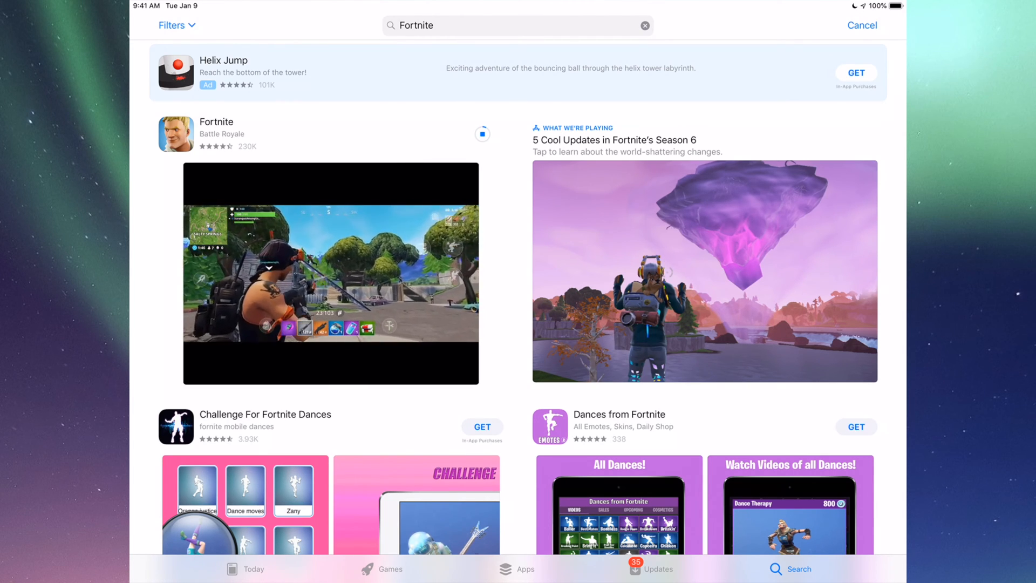
click(651, 569)
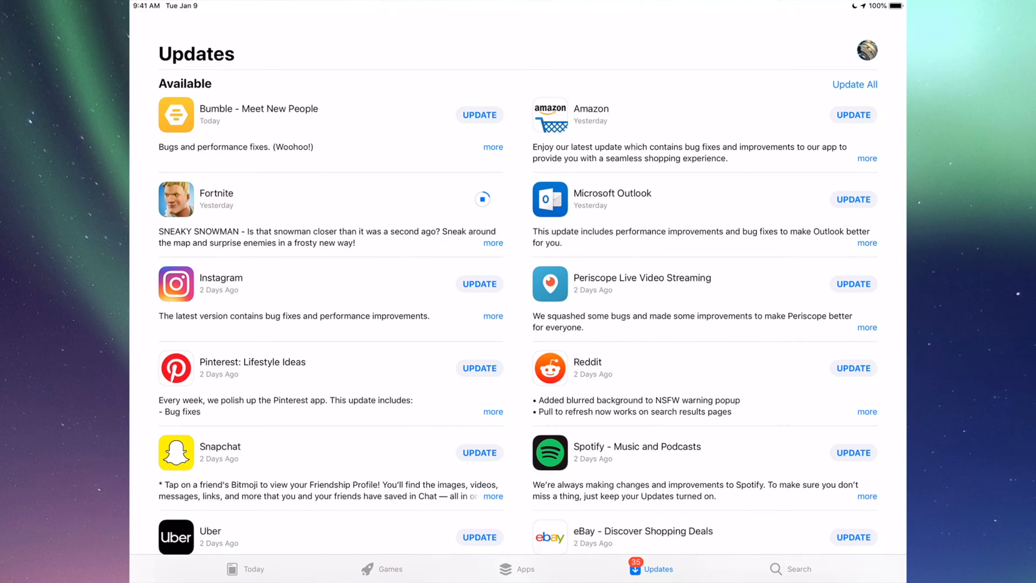
Search for Instagram, start its update, then leave for the Home Screen.
click(791, 568)
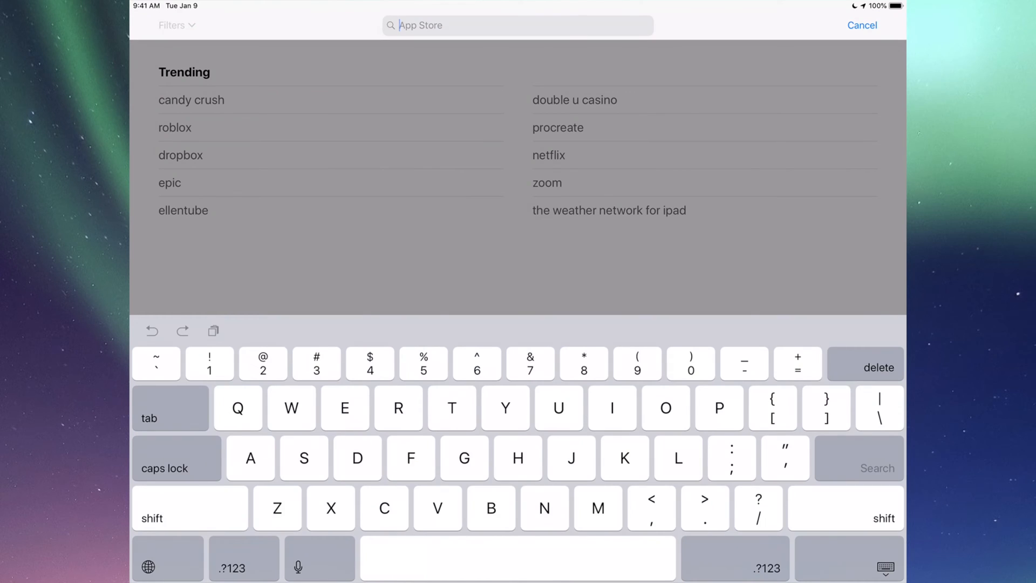
text(Instagram)
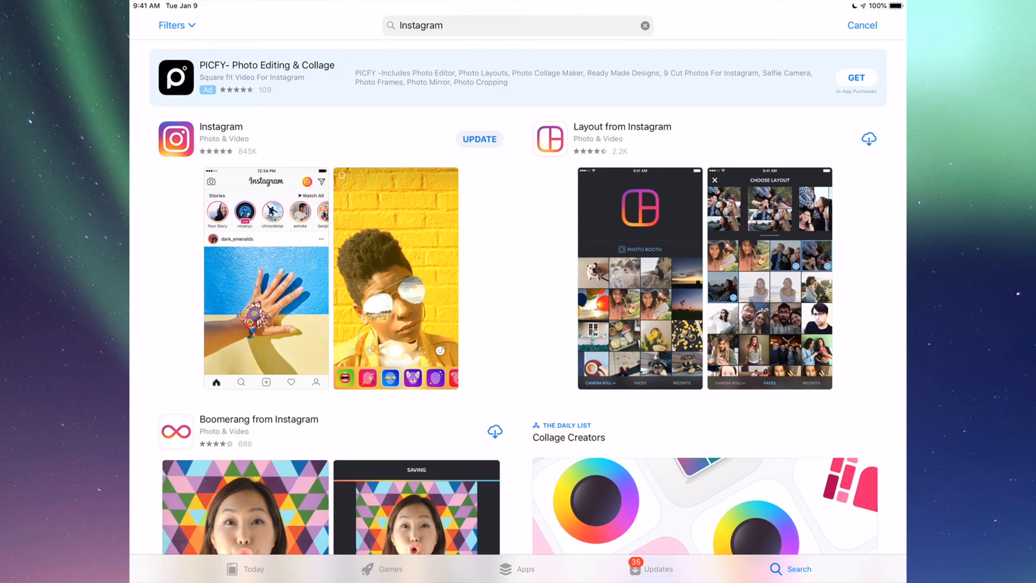
click(479, 138)
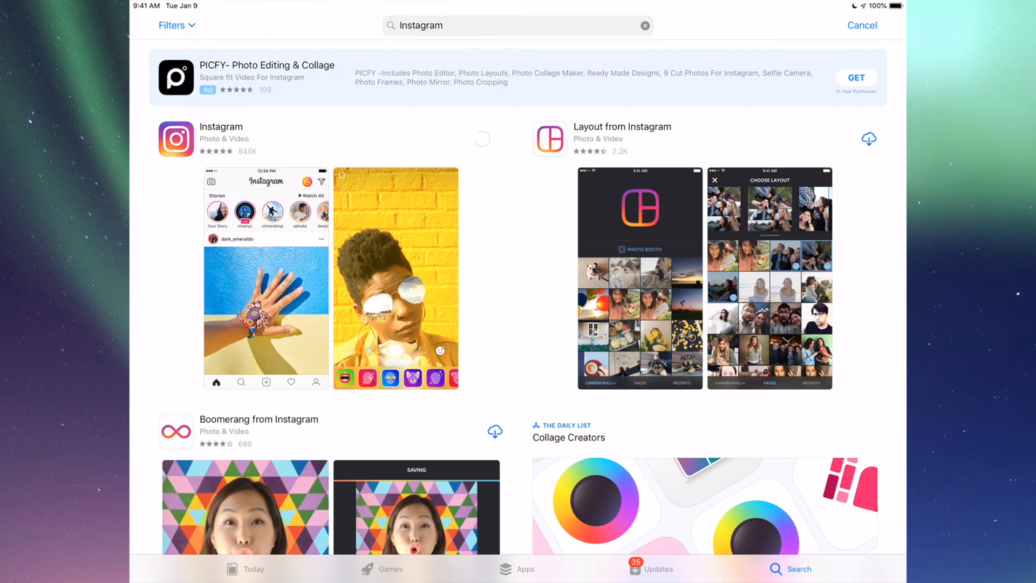
click(482, 140)
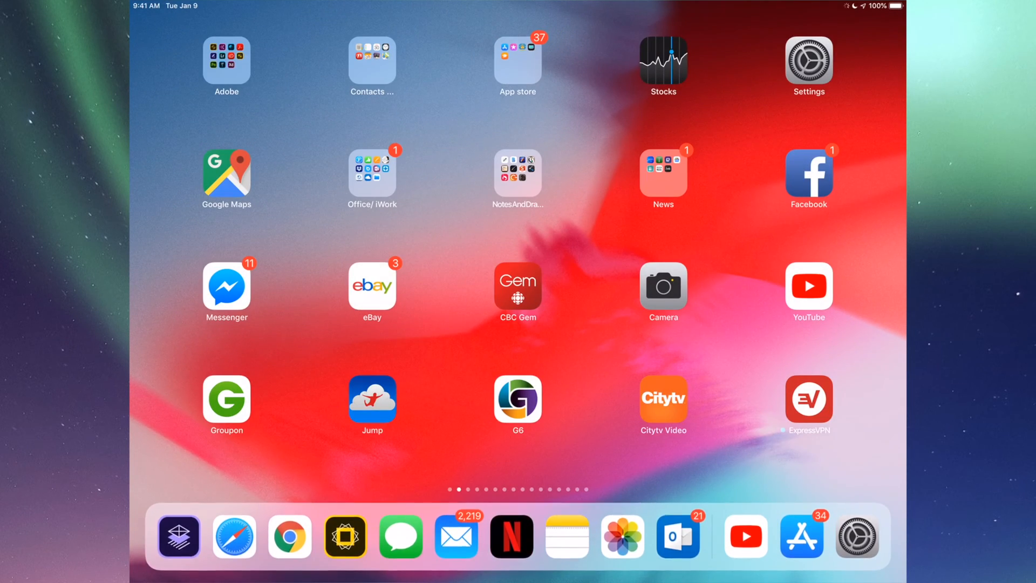
Confirm in Settings > General > Software Update that iOS 12.1.3 is up to date, then go Home.
click(807, 63)
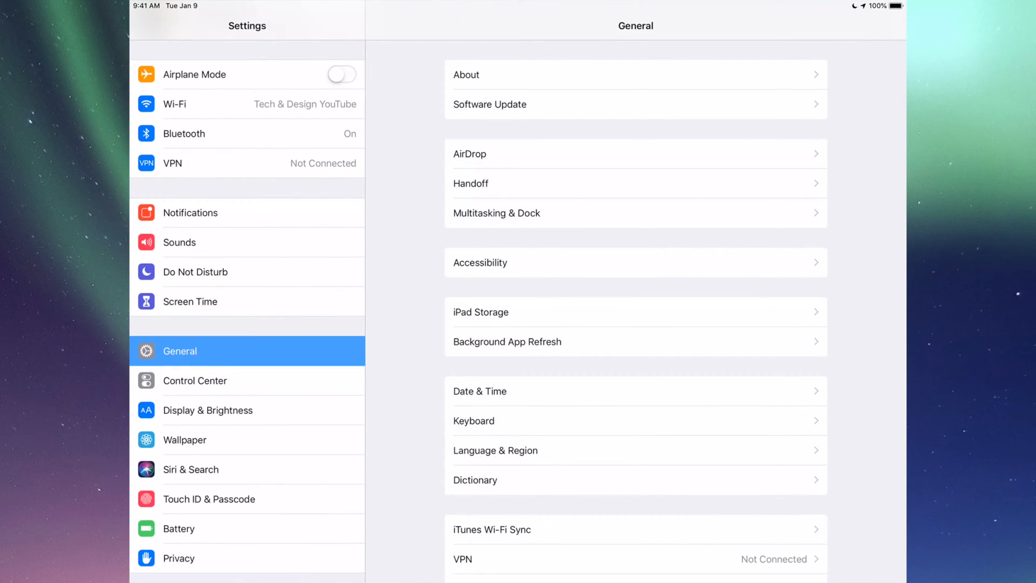
scroll(down, 3)
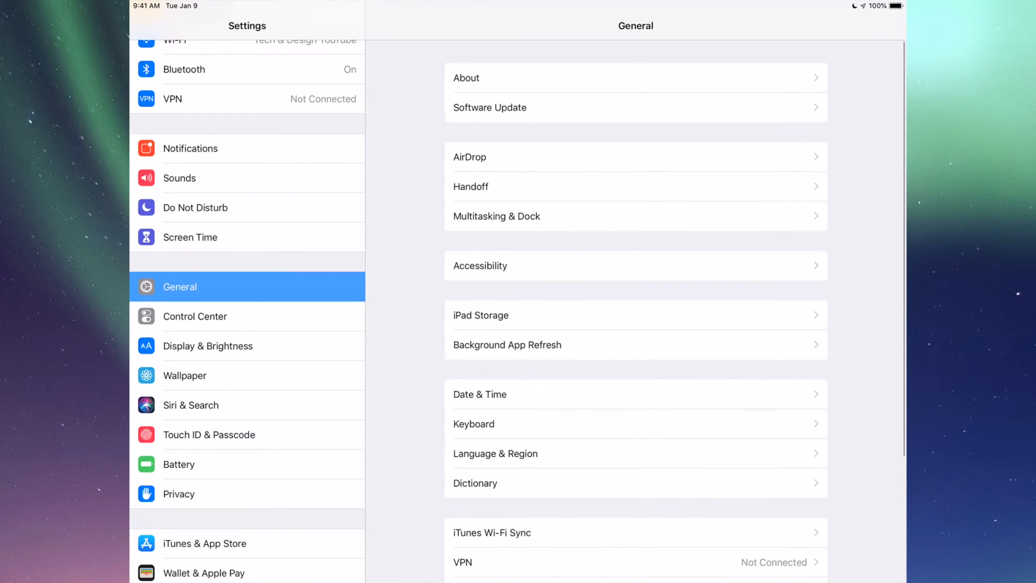
click(489, 107)
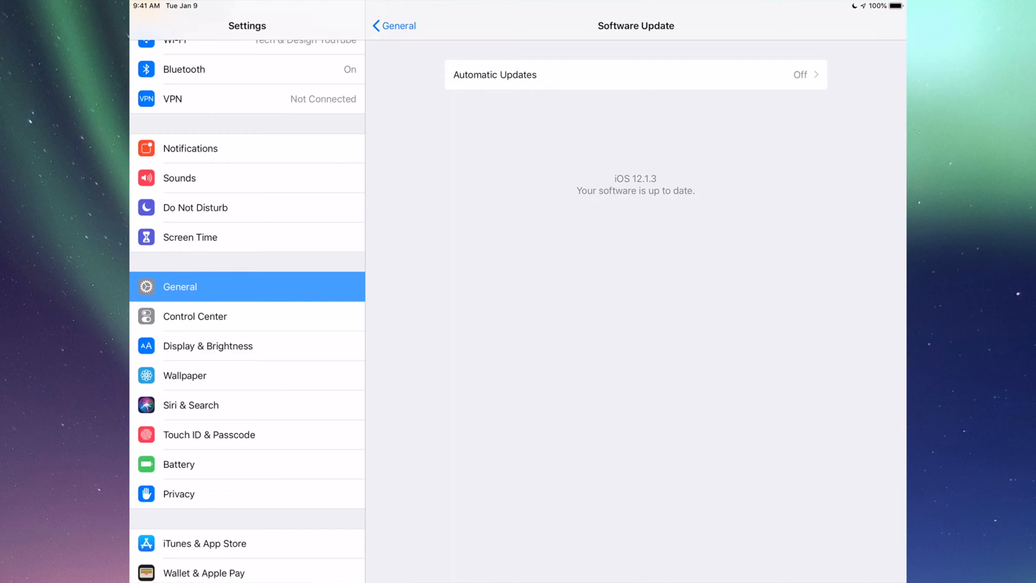
key(home)
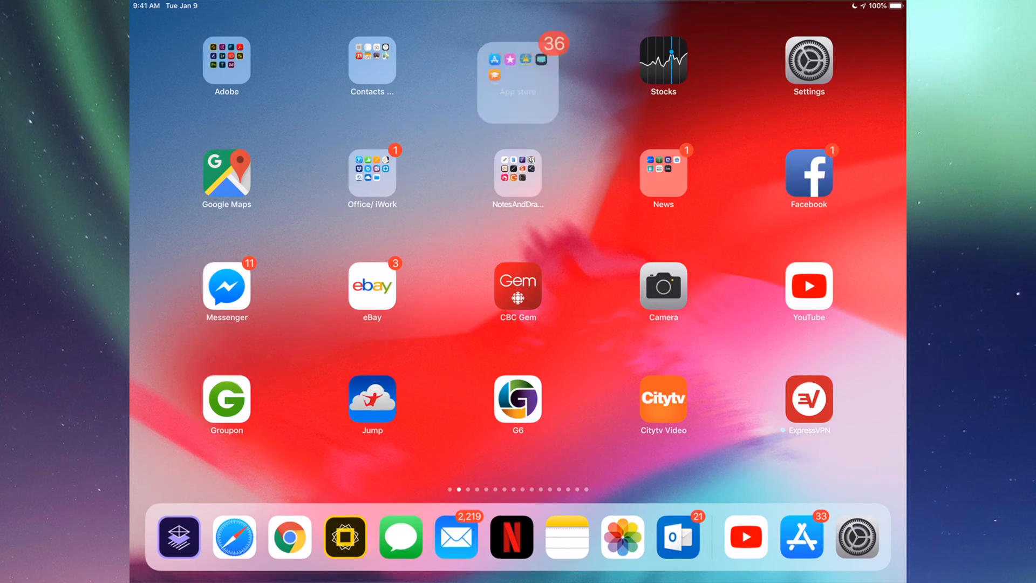
Open the Home Screen's App store folder holding App Store, iTunes Store, AppAdvice, TV and iTunes U.
click(801, 536)
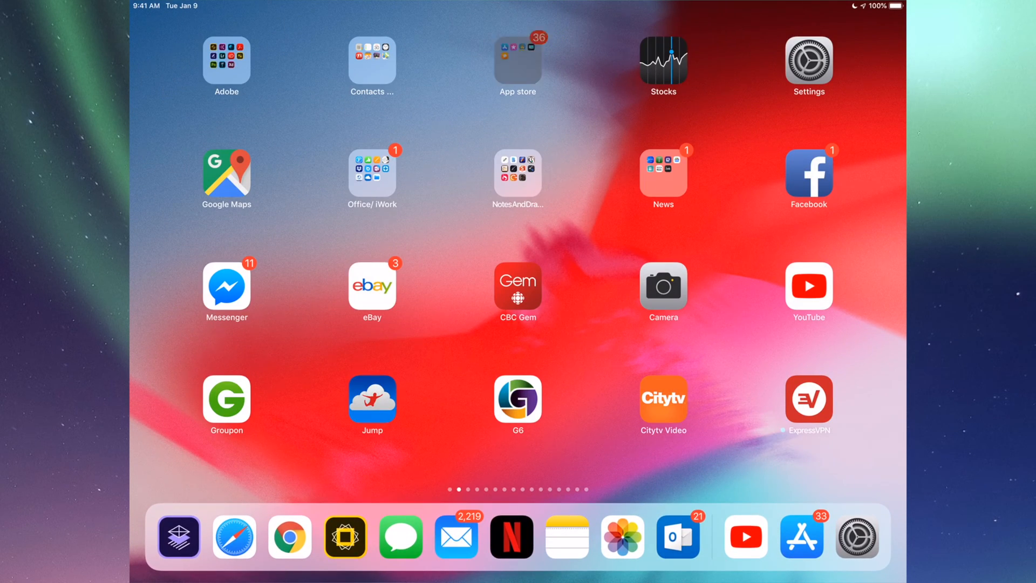
click(518, 59)
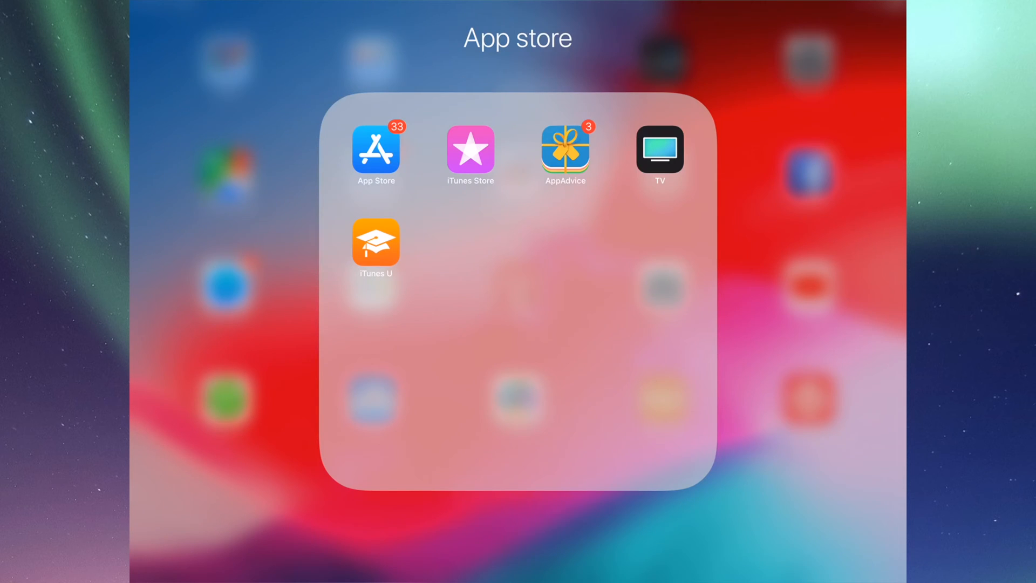
Launch the App Store, landing on Updates with Bumble and Amazon updating.
click(375, 149)
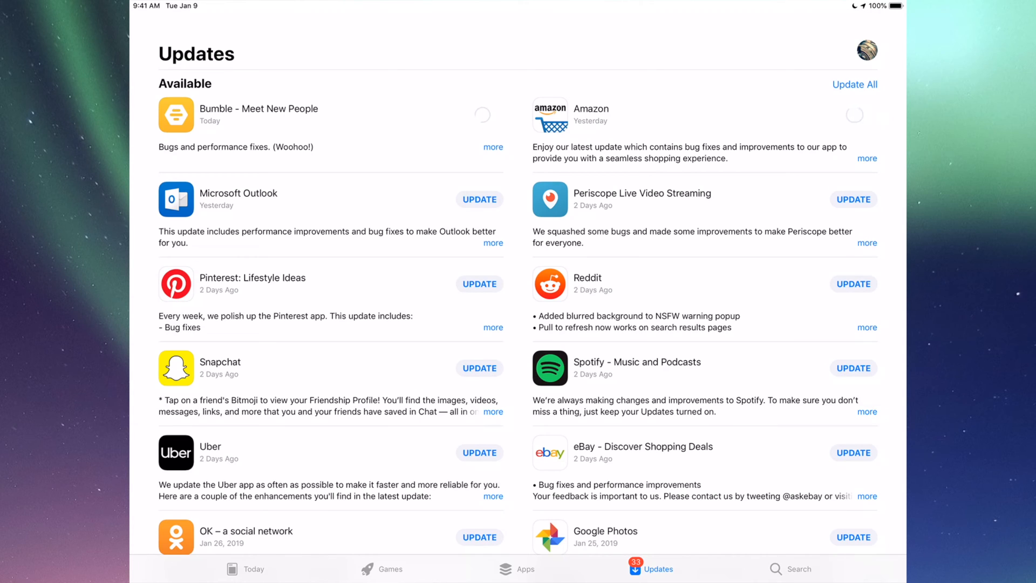
Start all available app updates, scrolling down the list and also starting Twitter's update.
click(479, 199)
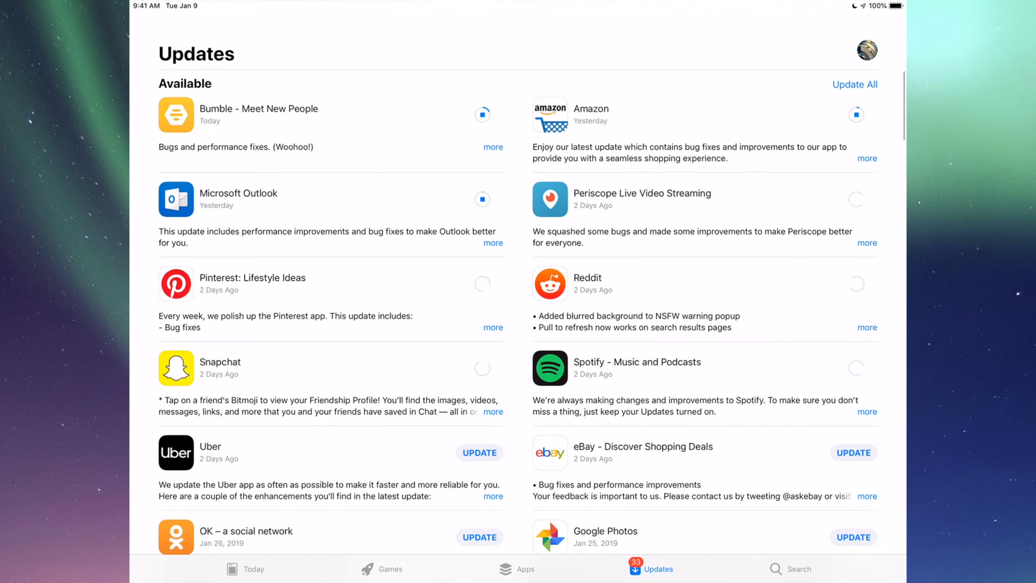
scroll(down, 3)
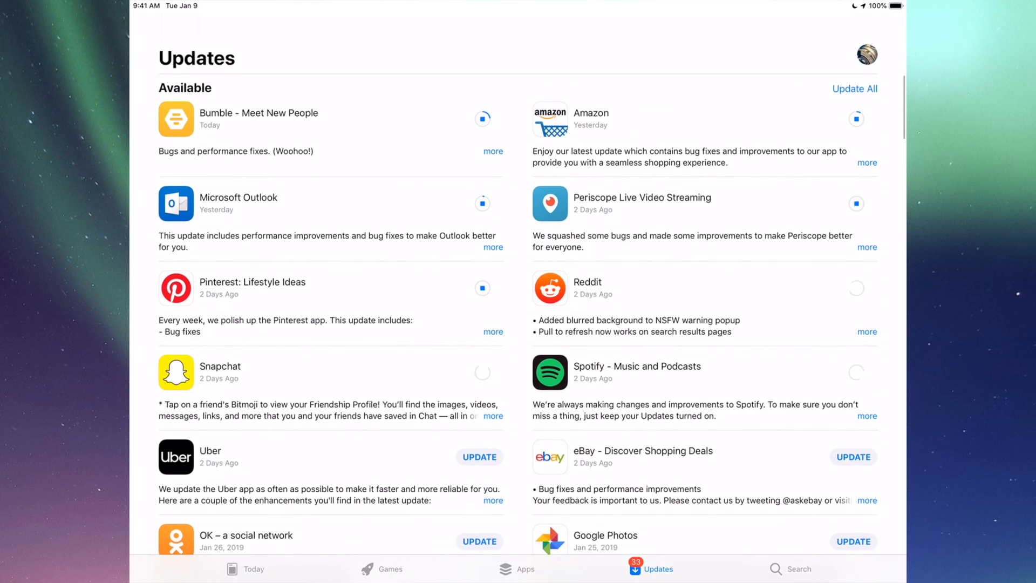
scroll(down, 3)
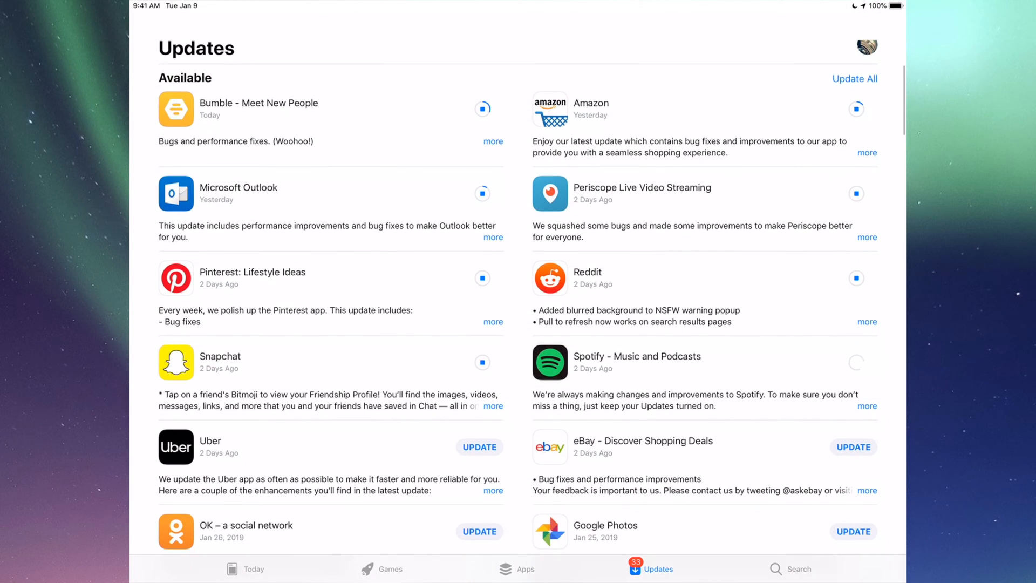
scroll(down, 3)
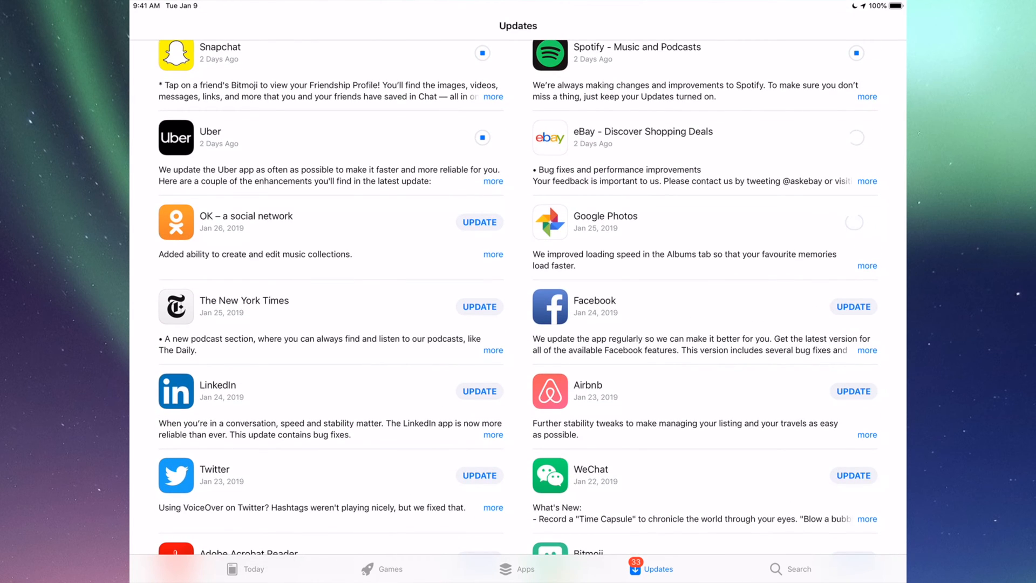
scroll(down, 3)
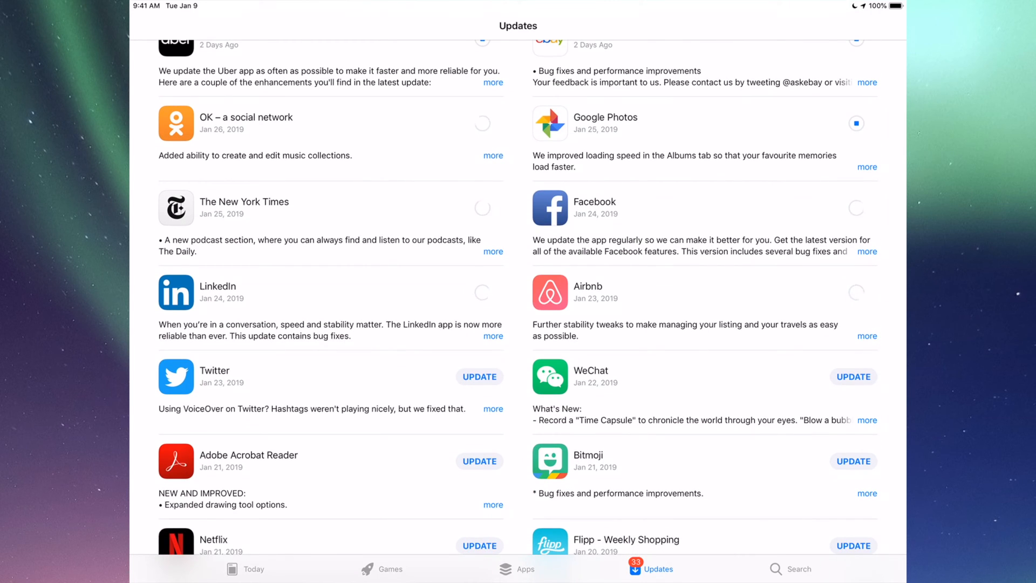
scroll(down, 3)
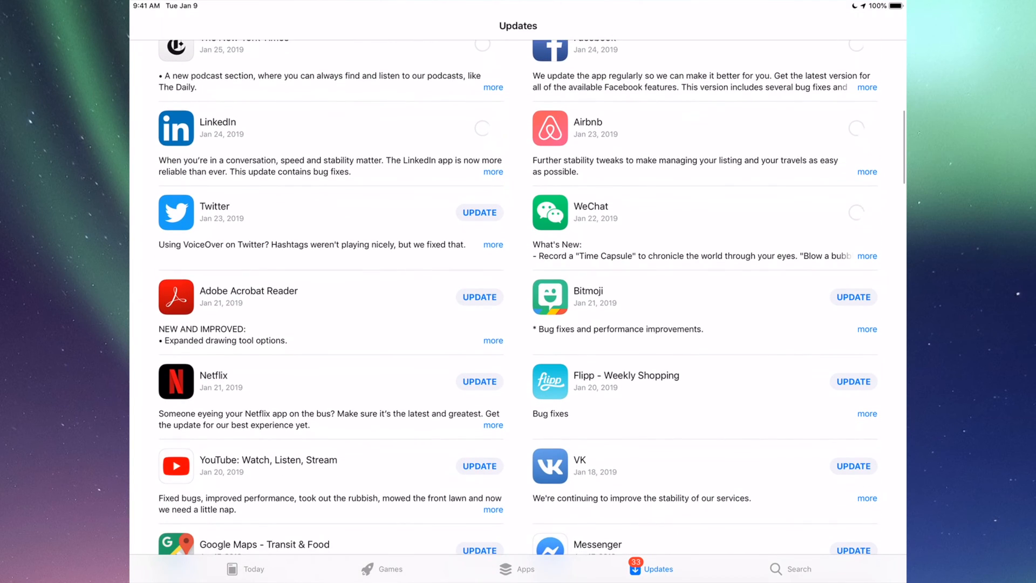
click(479, 212)
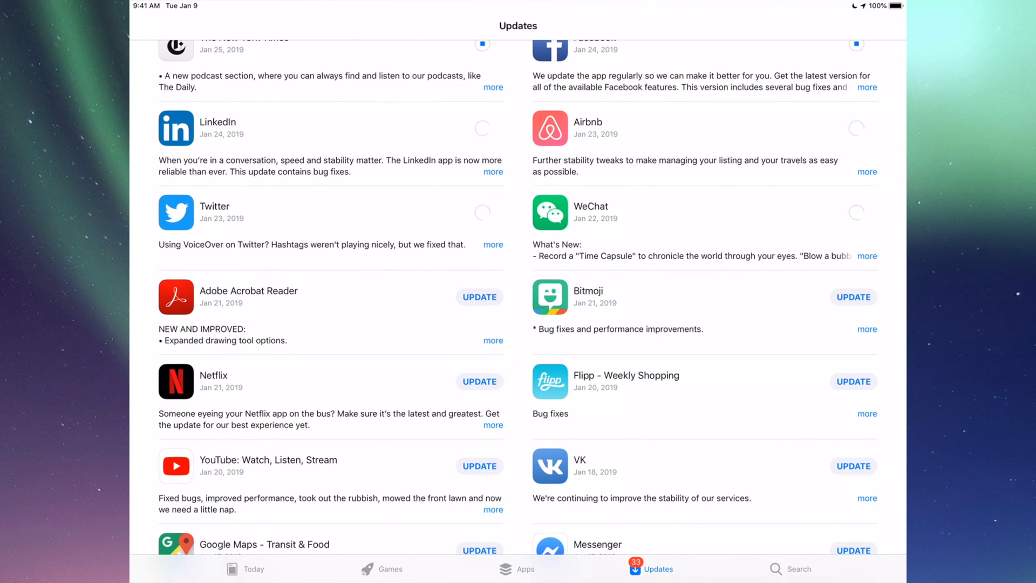
scroll(down, 3)
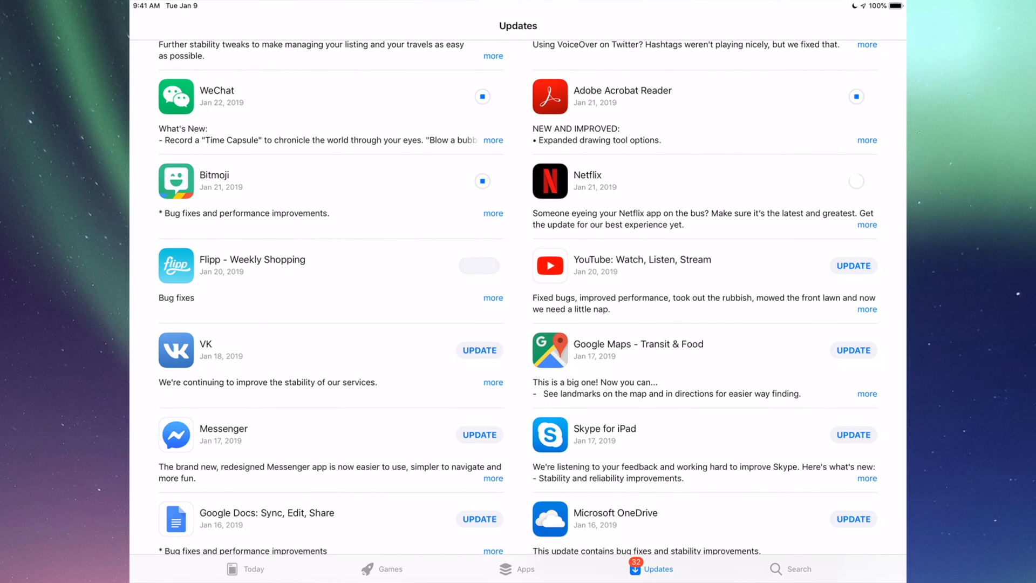
Start the YouTube, Google Maps and Google Docs updates further down the list.
click(853, 265)
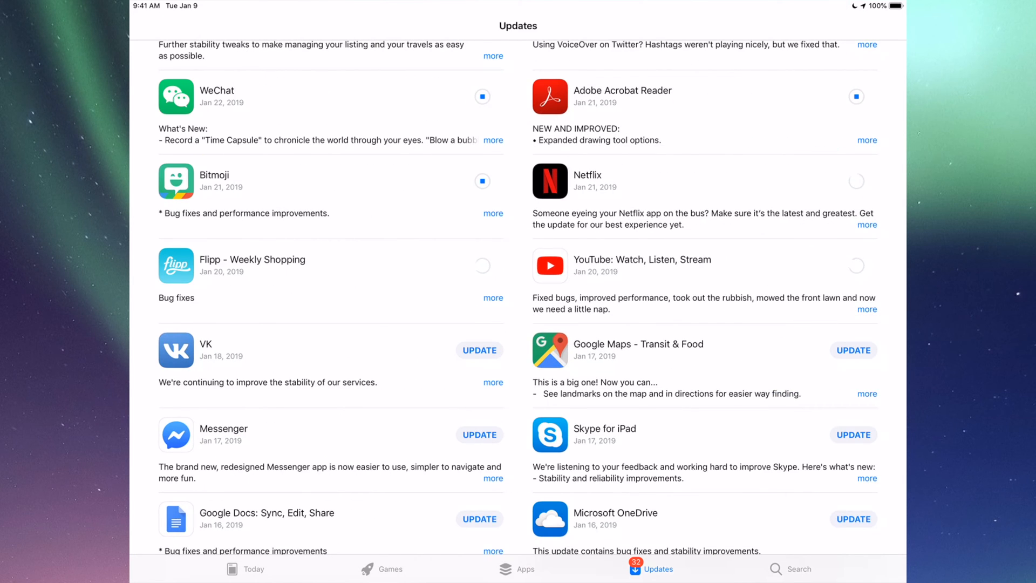
click(853, 349)
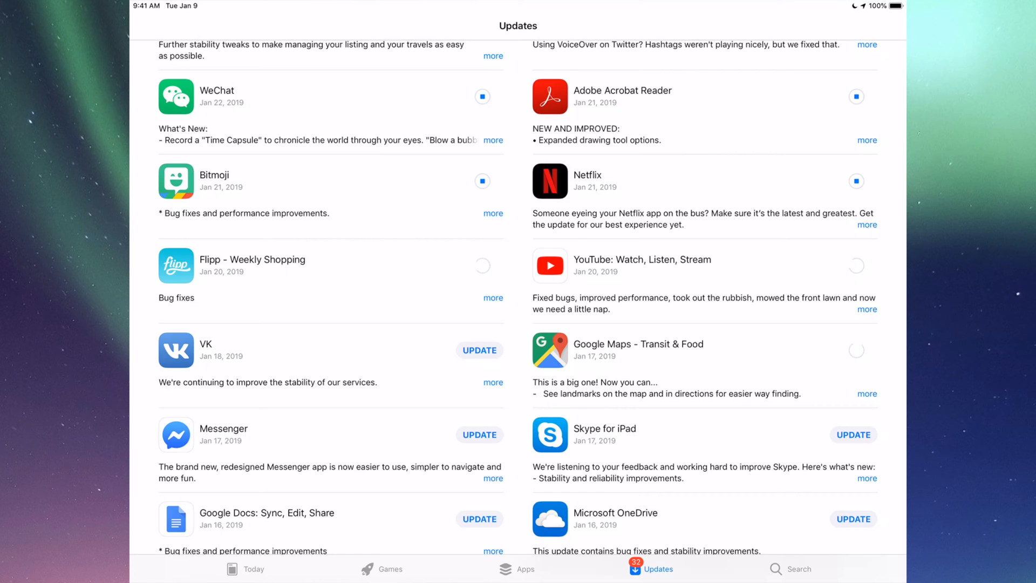
scroll(down, 3)
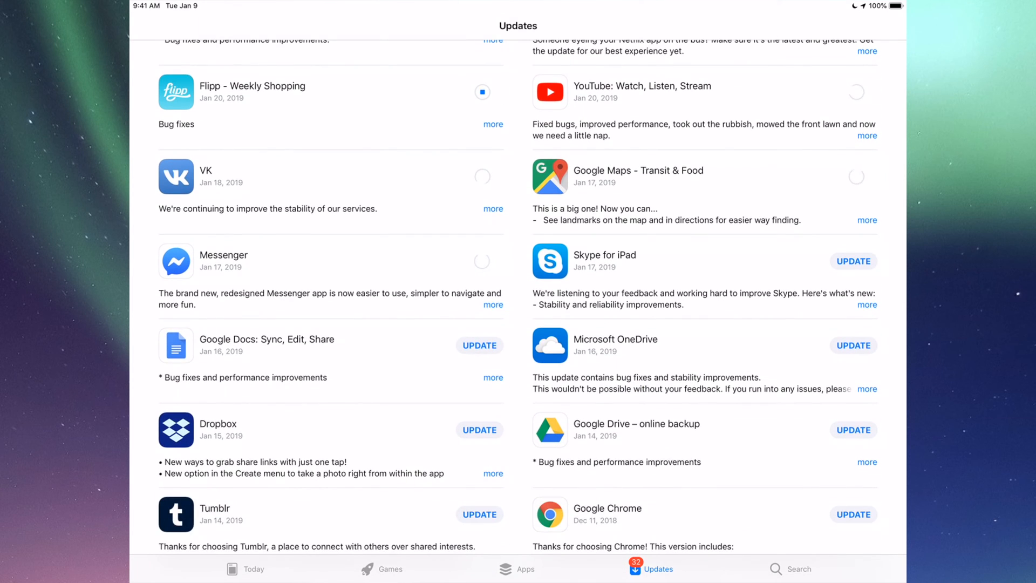
scroll(down, 3)
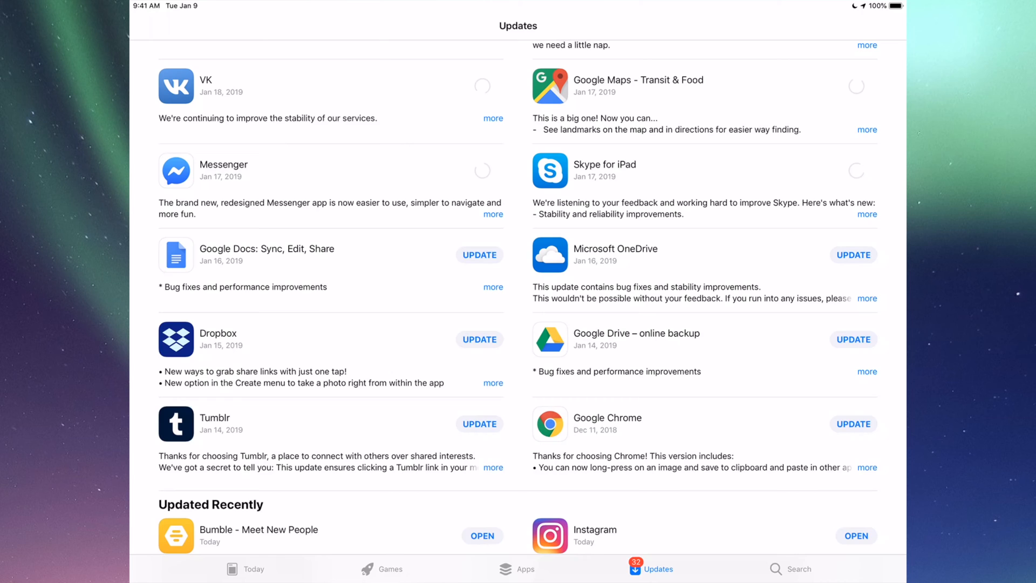
click(479, 254)
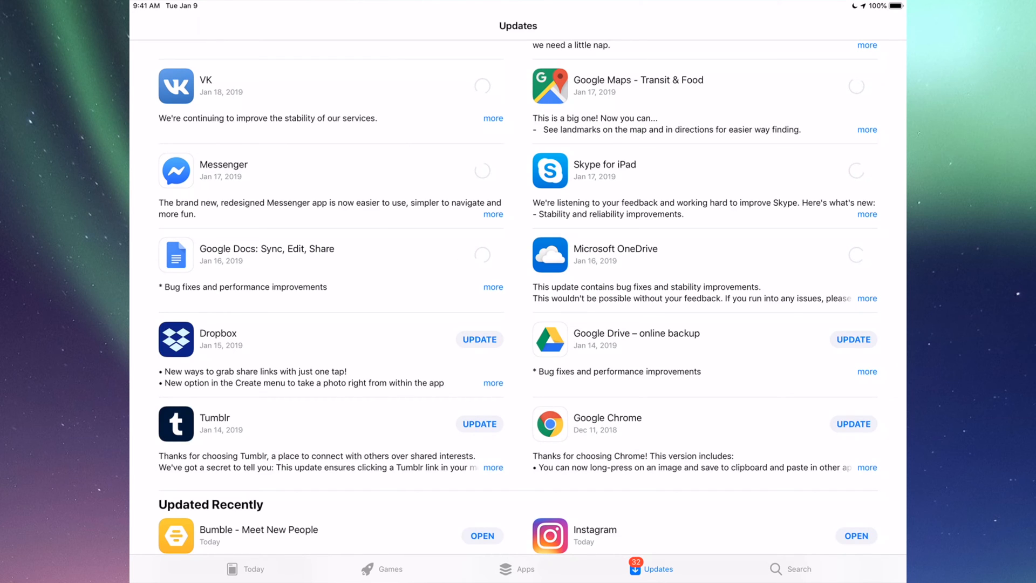
scroll(down, 3)
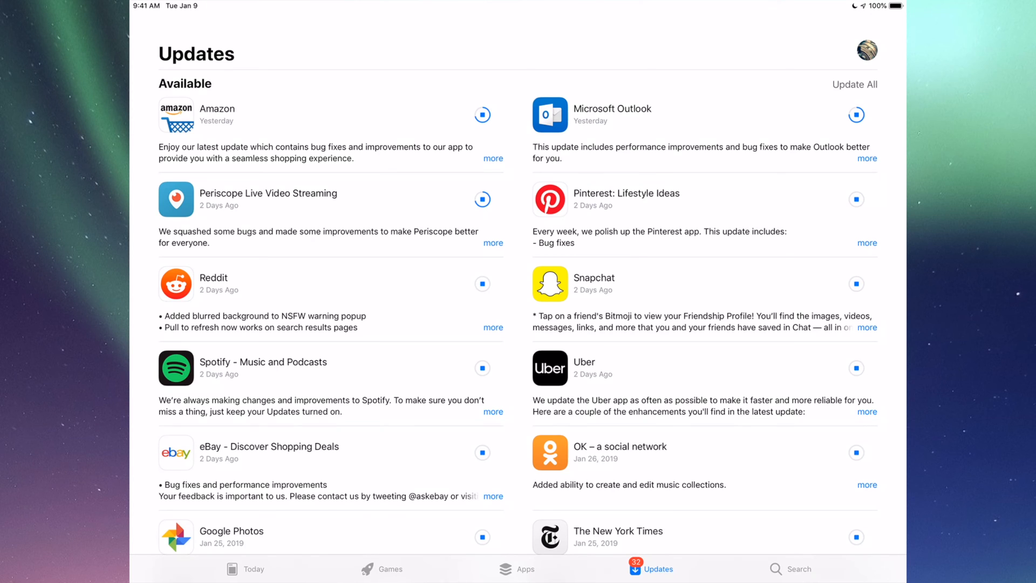
Scroll down the Updates list to watch downloads progress as Amazon finishes.
scroll(down, 3)
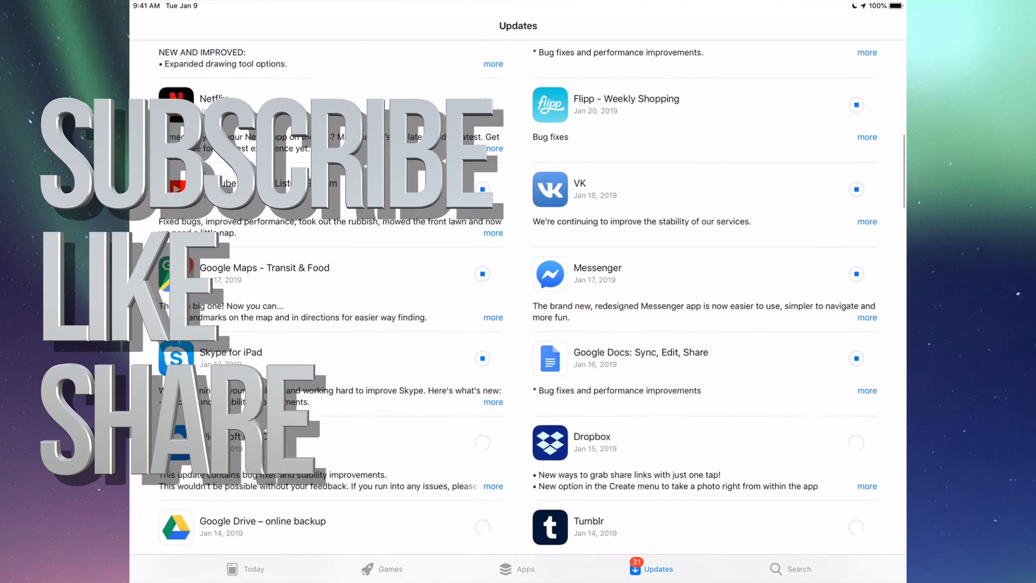
scroll(down, 3)
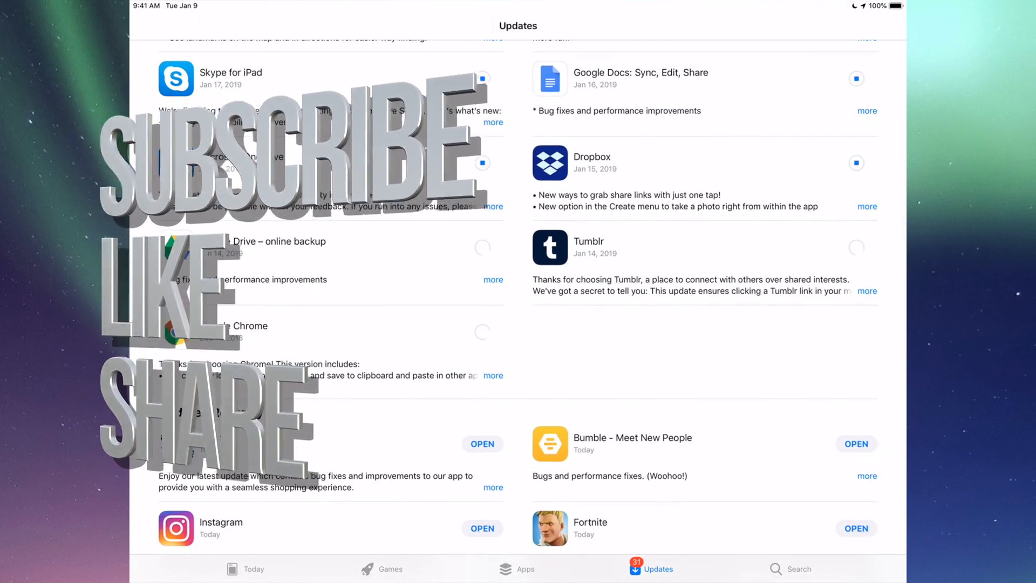